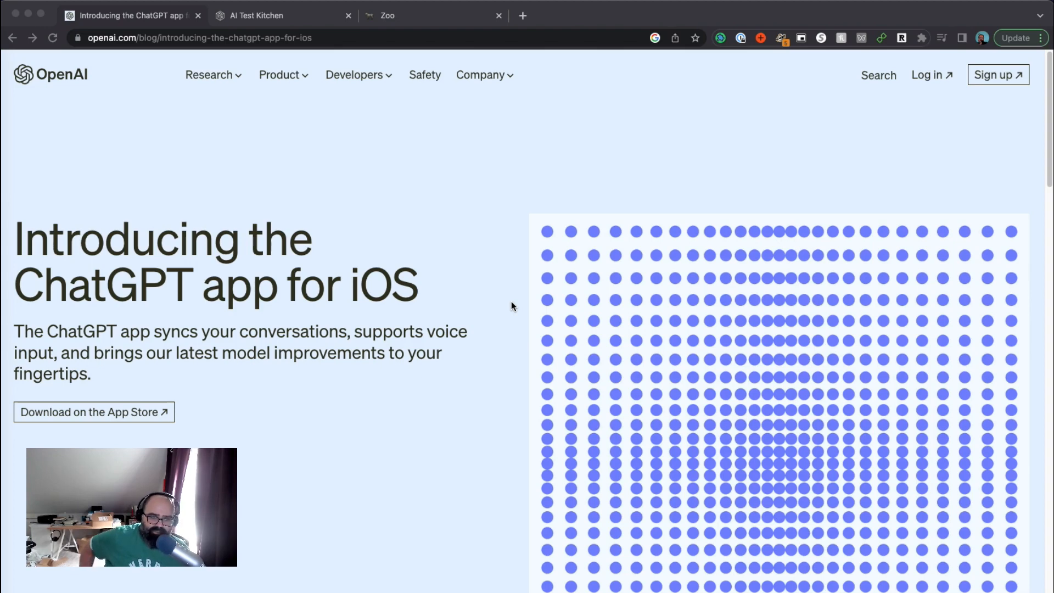
{"action": "mouse_move", "coordinate": [415, 365]}
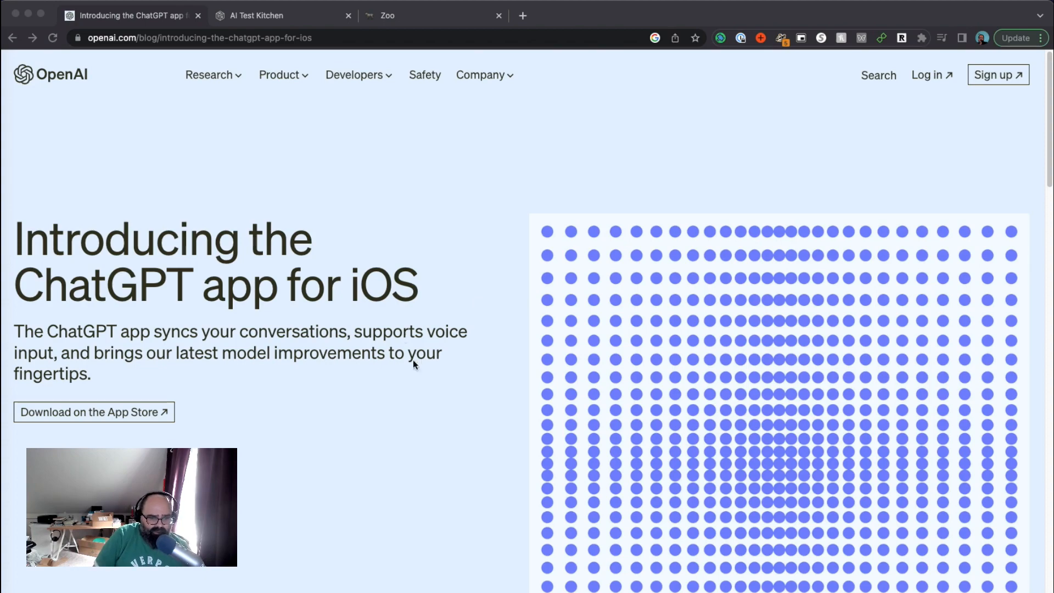
{"action": "mouse_move", "coordinate": [1046, 156]}
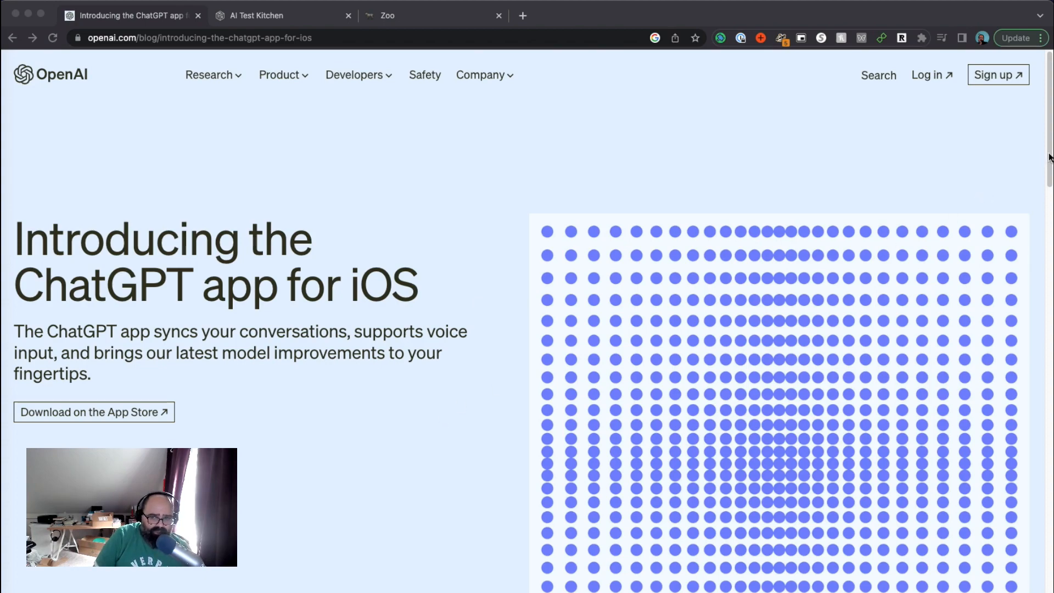
Step: Scroll the ChatGPT iOS post down, back to the header, then to the May 18, 2023 date and first paragraph
{"action": "scroll", "scroll_direction": "down", "scroll_amount": 3}
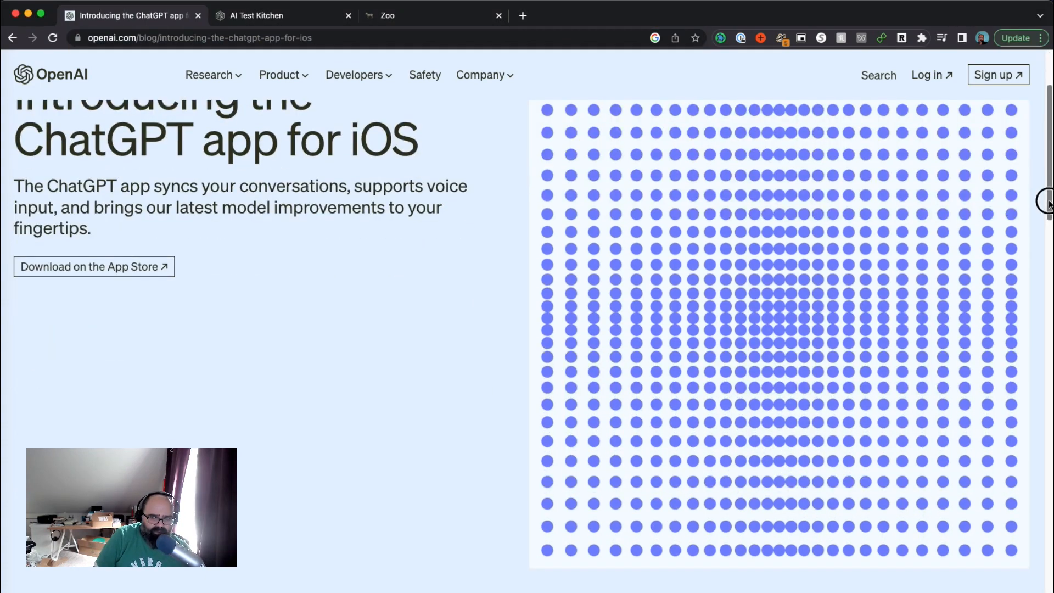
{"action": "scroll", "scroll_direction": "down", "scroll_amount": 3}
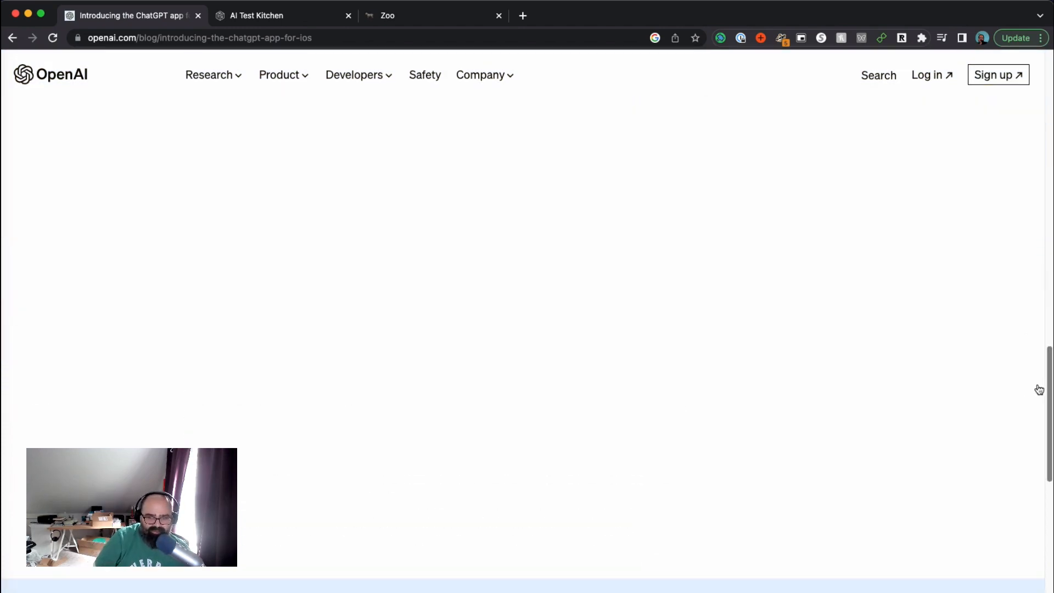
{"action": "scroll", "scroll_direction": "up", "scroll_amount": 3}
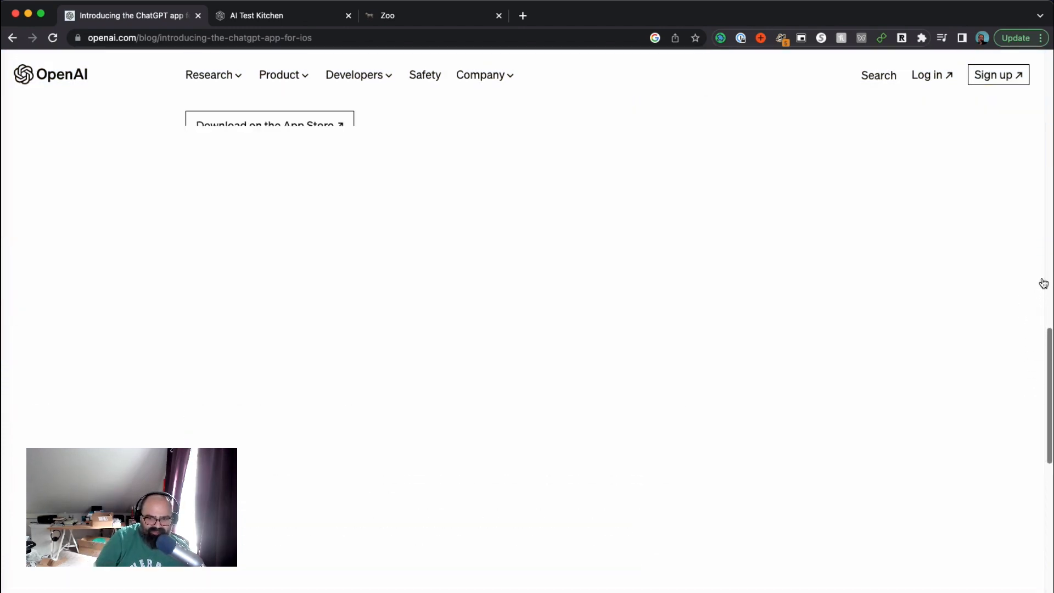
{"action": "scroll", "scroll_direction": "up", "scroll_amount": 3}
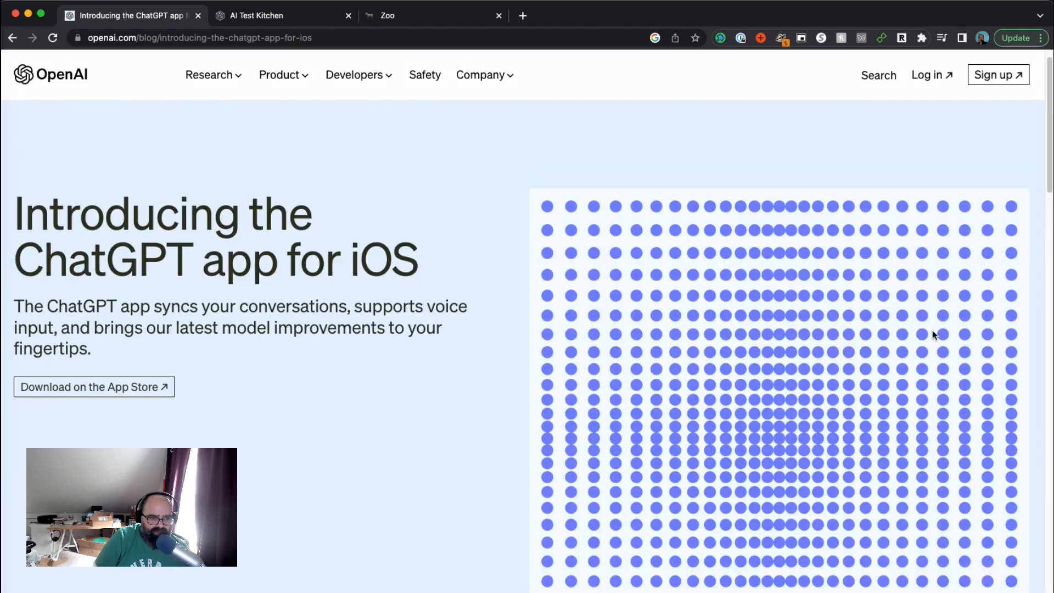
{"action": "scroll", "scroll_direction": "down", "scroll_amount": 3}
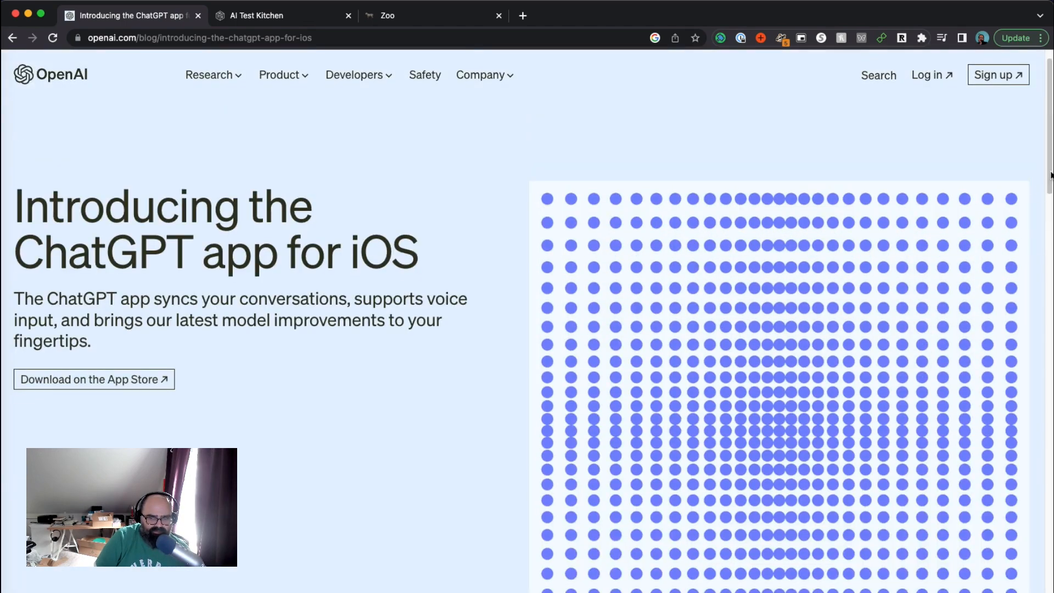
{"action": "scroll", "scroll_direction": "down", "scroll_amount": 3}
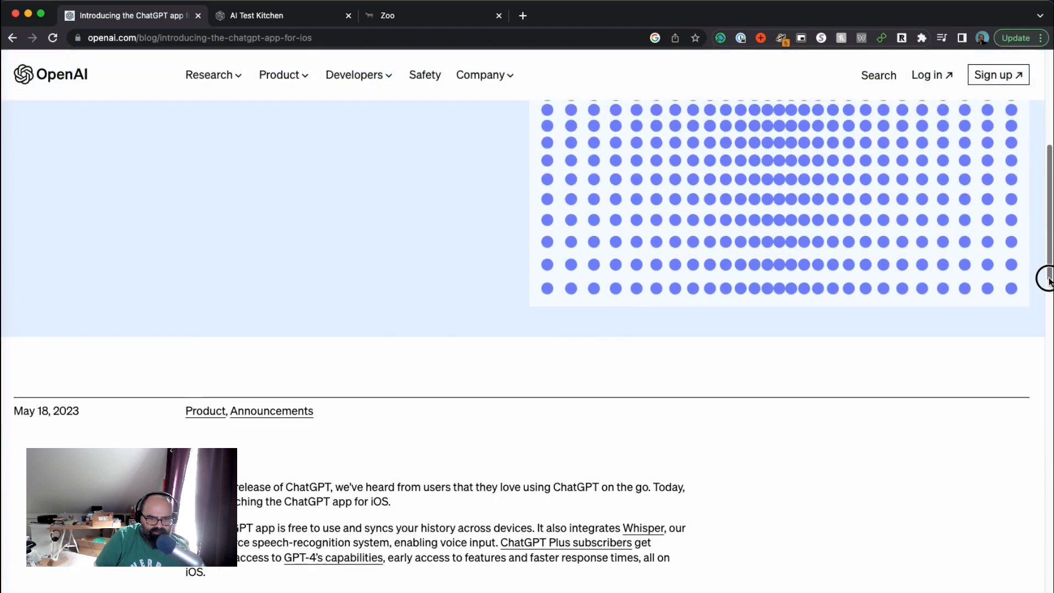
{"action": "scroll", "scroll_direction": "down", "scroll_amount": 3}
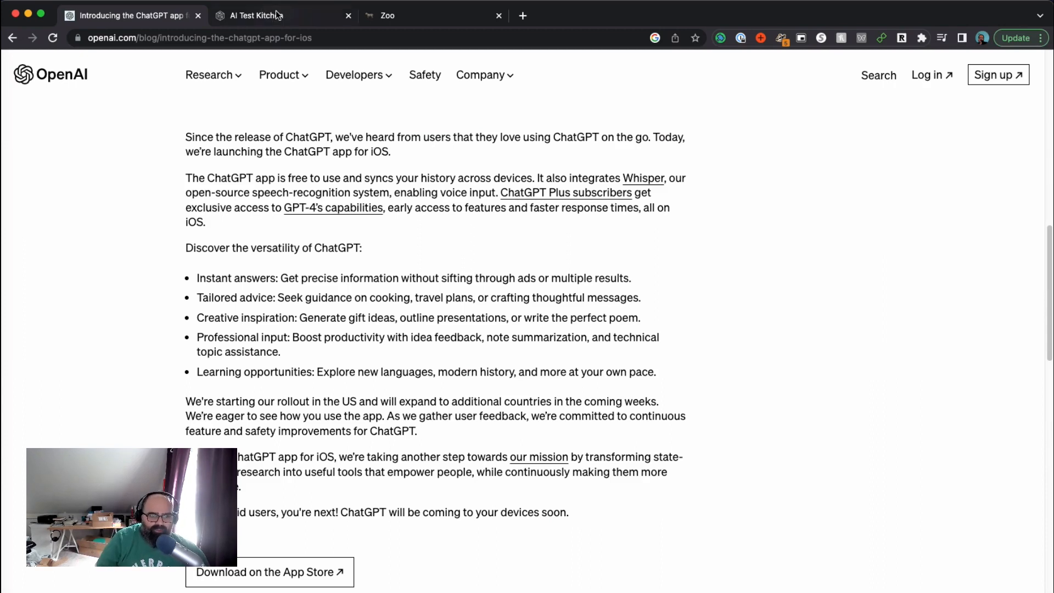
Step: Switch to the AI Test Kitchen tab showing the MusicLM 80s synth breakup-run tracks
{"action": "left_click", "coordinate": [255, 15]}
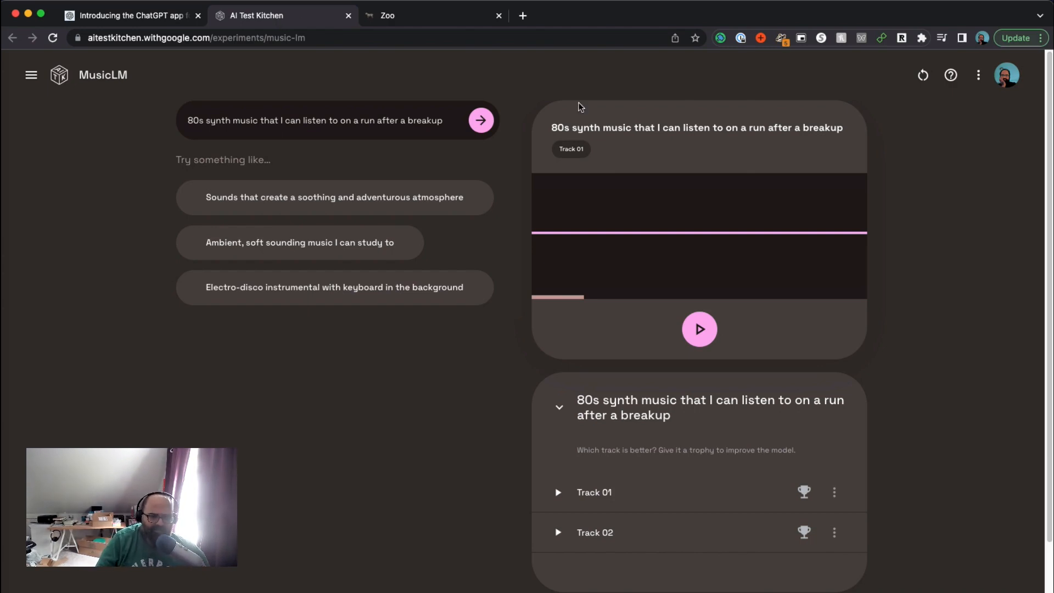
{"action": "mouse_move", "coordinate": [614, 131]}
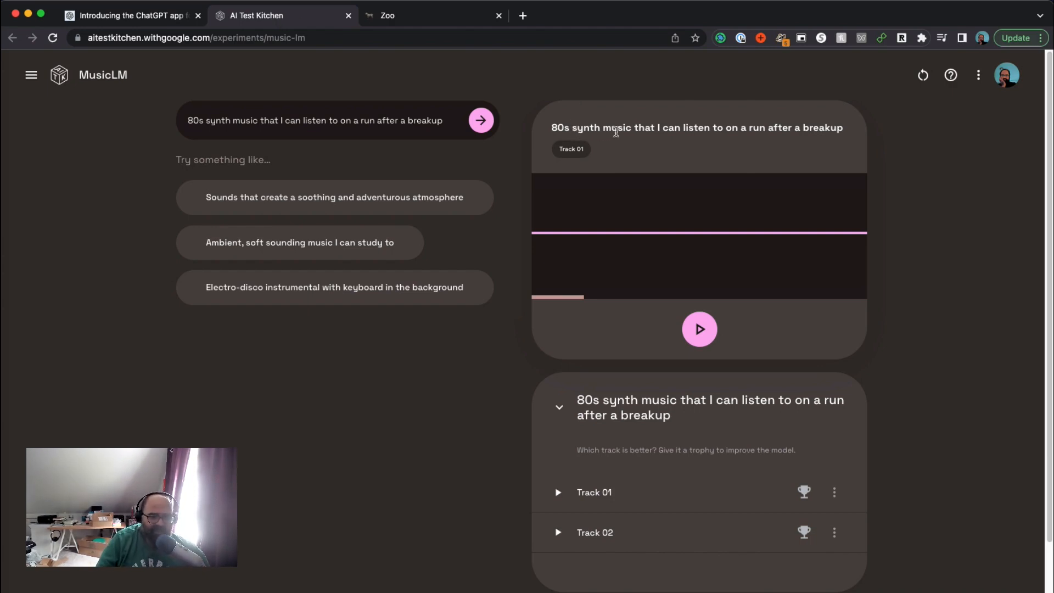
{"action": "mouse_move", "coordinate": [729, 362]}
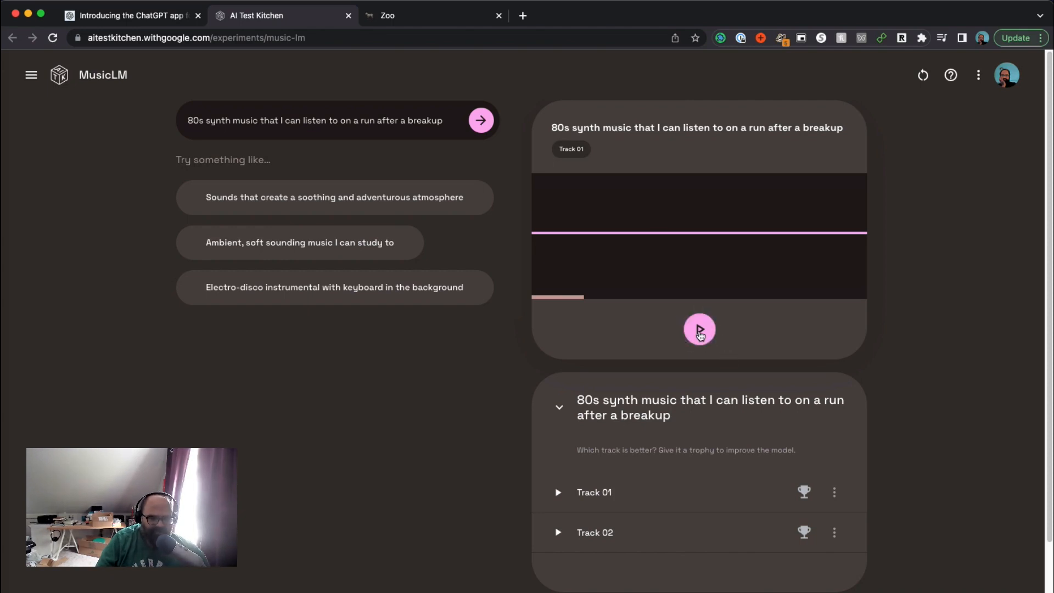
Step: Play Track 01 of the 80s synth breakup-run music, then pause it
{"action": "left_click", "coordinate": [699, 330]}
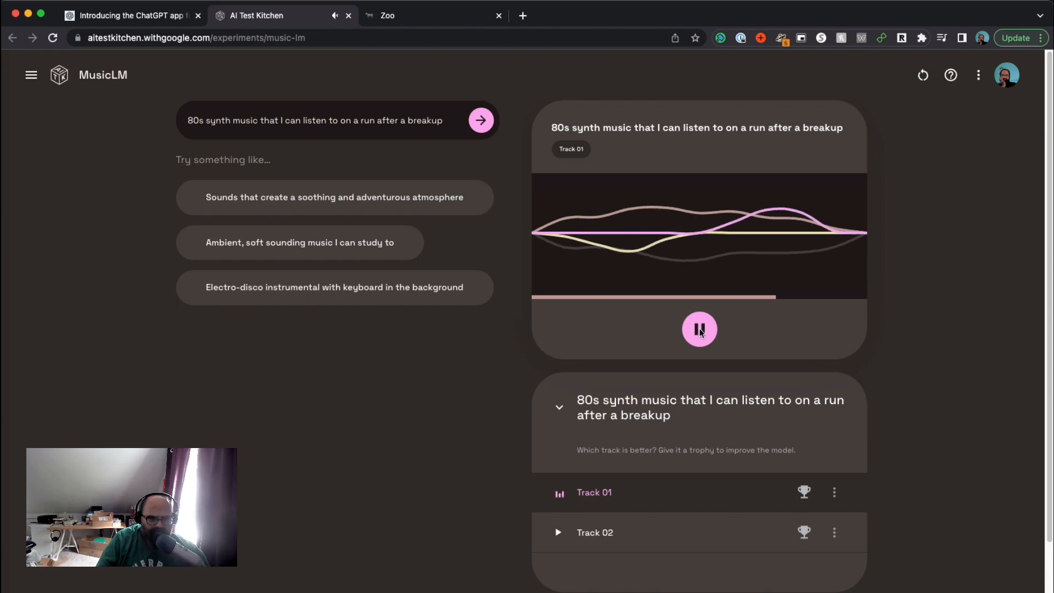
{"action": "left_click", "coordinate": [699, 330]}
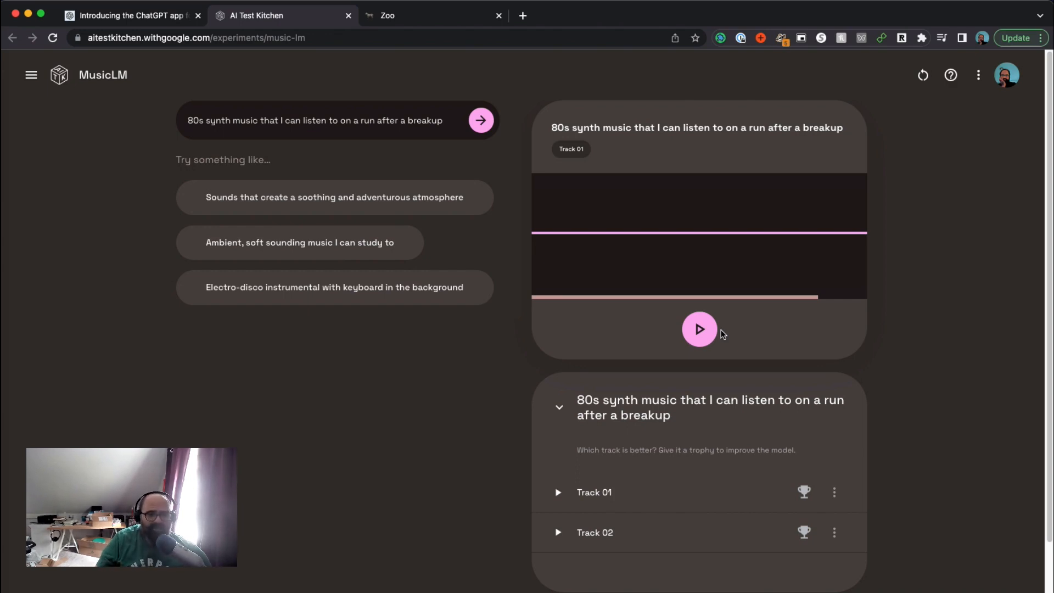
{"action": "mouse_move", "coordinate": [653, 334]}
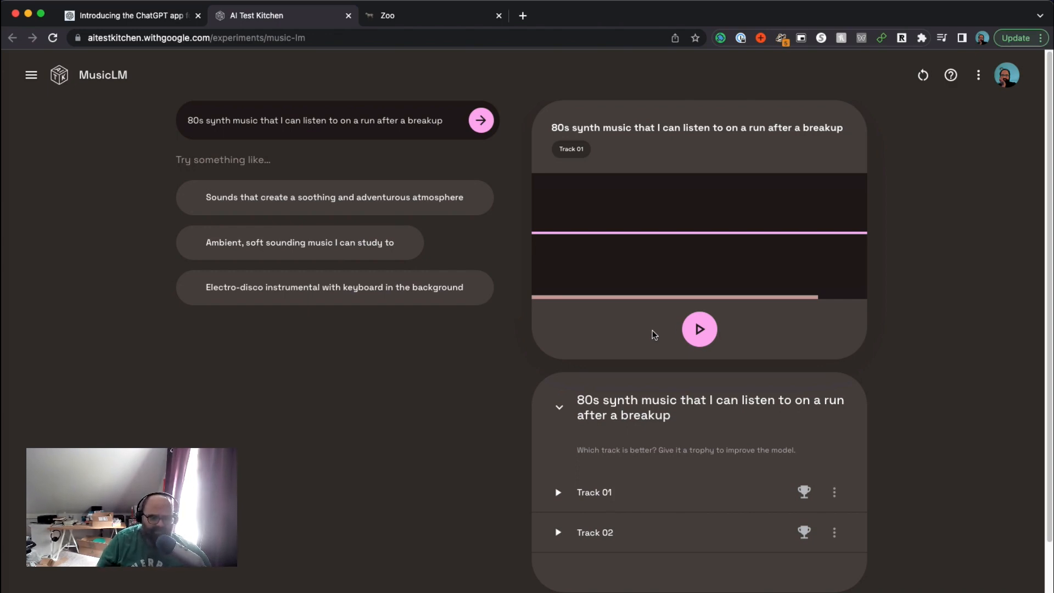
{"action": "mouse_move", "coordinate": [562, 382]}
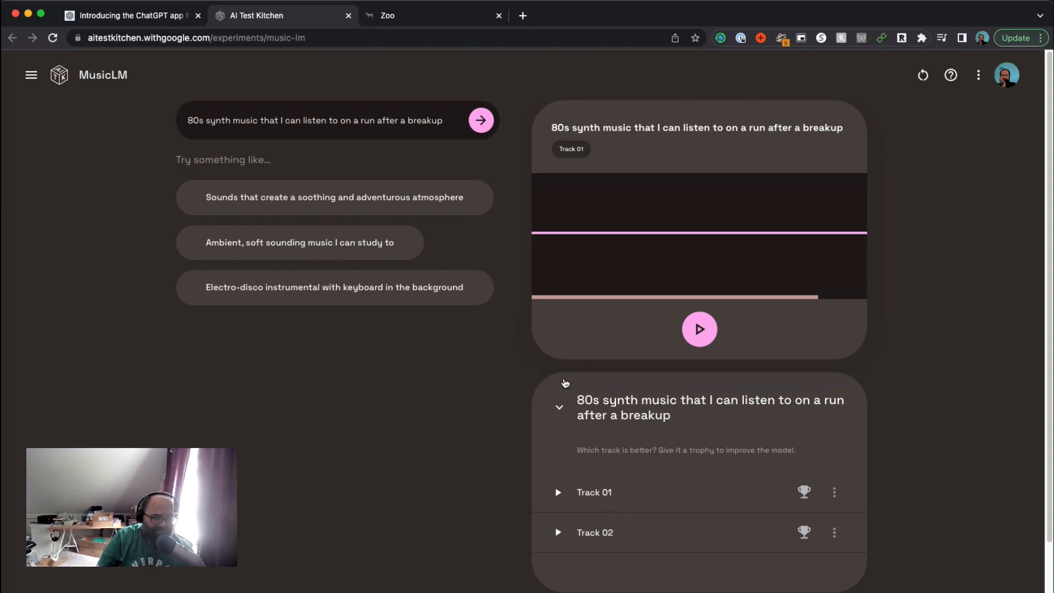
Step: Scroll down to reveal the 'Toe-tapping, foot-stomping Americana' prompt below the two tracks
{"action": "scroll", "scroll_direction": "down", "scroll_amount": 3}
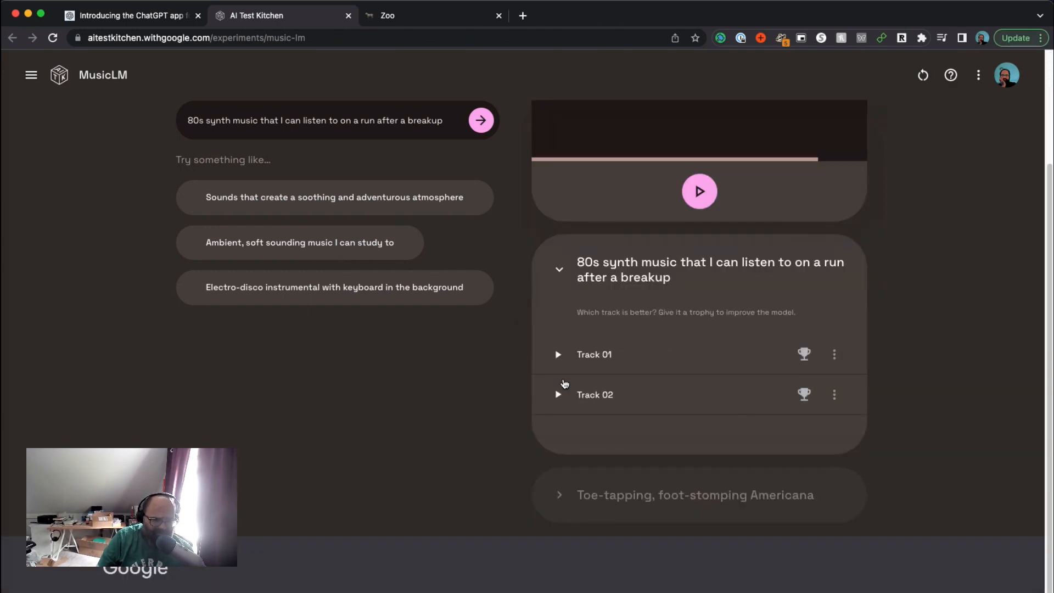
{"action": "mouse_move", "coordinate": [470, 178]}
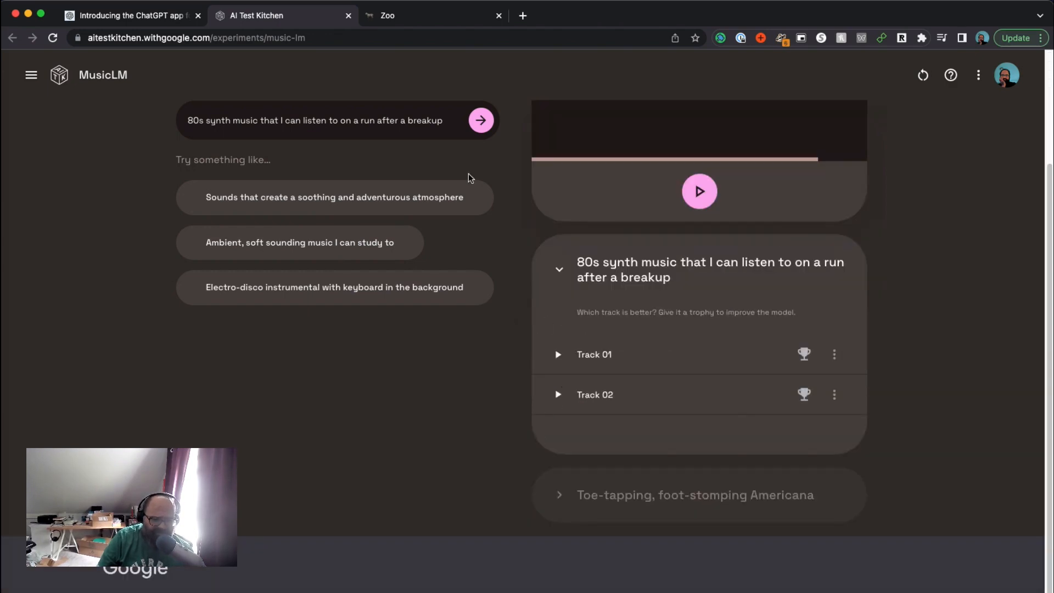
{"action": "mouse_move", "coordinate": [423, 45]}
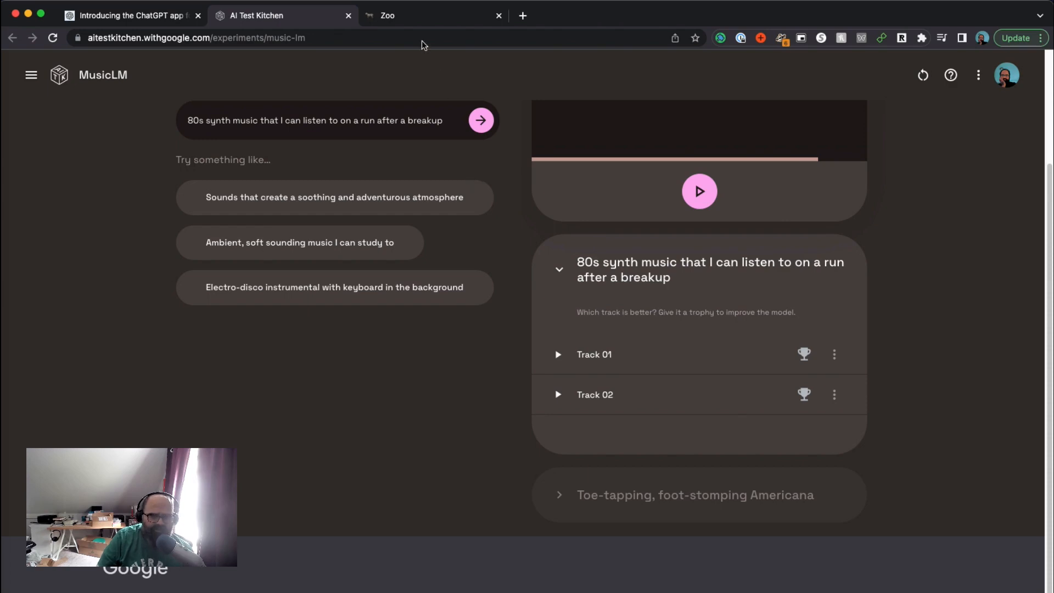
{"action": "mouse_move", "coordinate": [417, 15]}
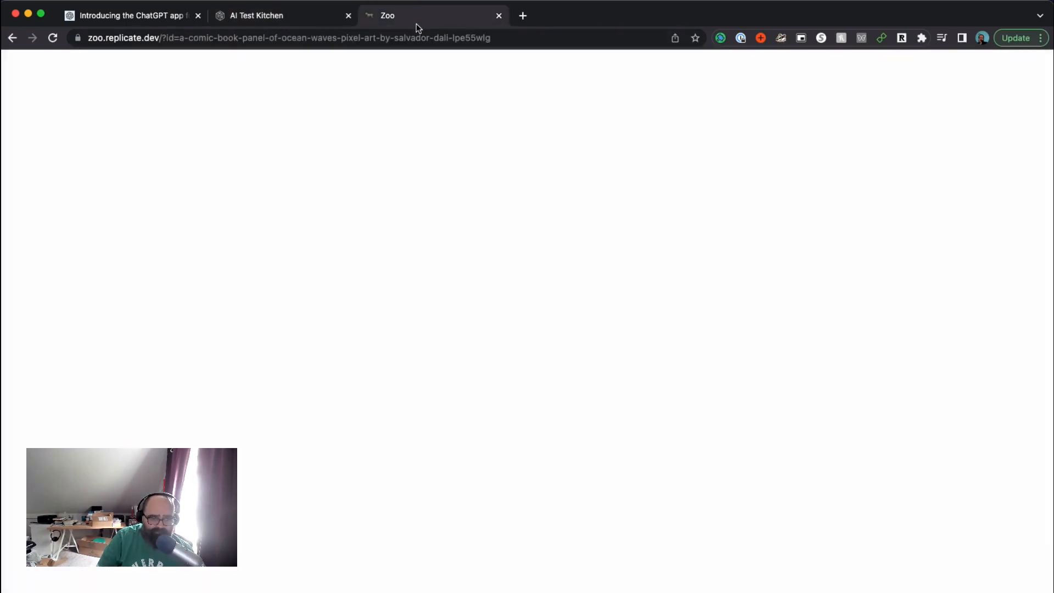
{"action": "mouse_move", "coordinate": [415, 113]}
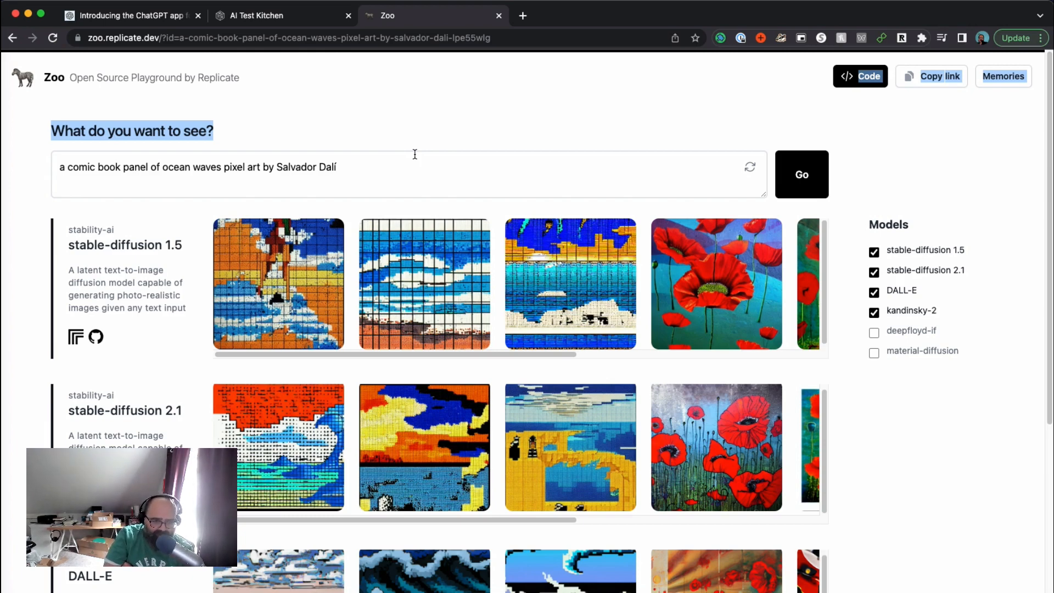
{"action": "mouse_move", "coordinate": [203, 375]}
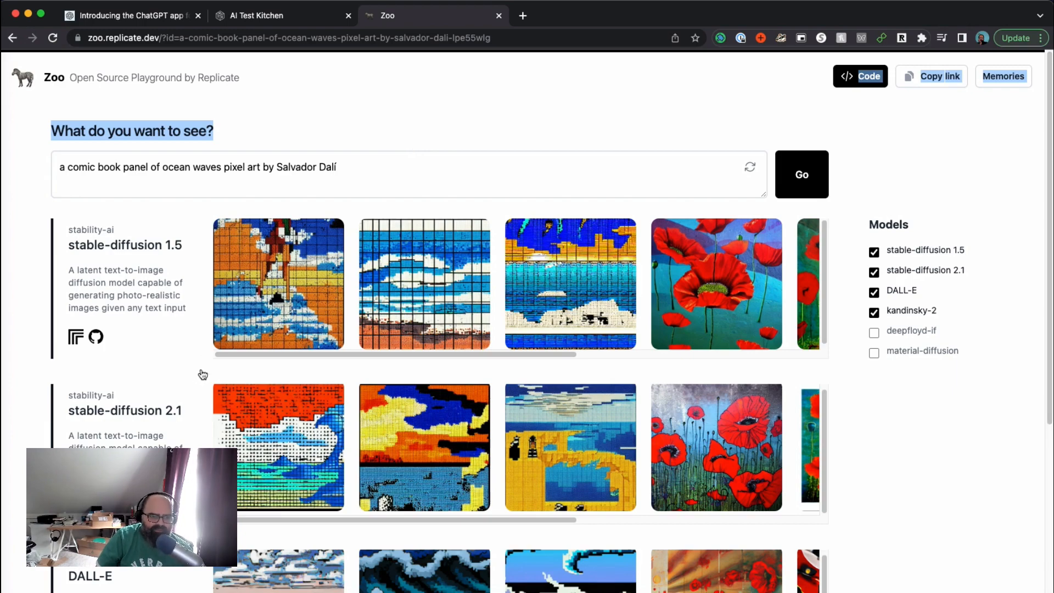
Step: Scroll the Zoo grid to show DALL-E's pixel-art wave images below the Stable Diffusion rows
{"action": "scroll", "scroll_direction": "down", "scroll_amount": 3}
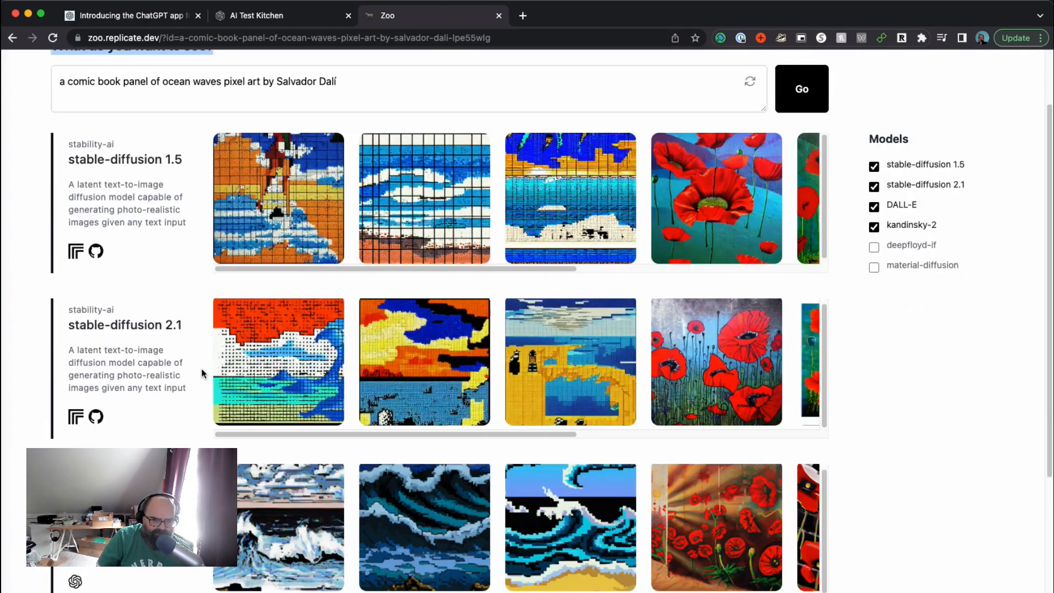
{"action": "scroll", "scroll_direction": "up", "scroll_amount": 3}
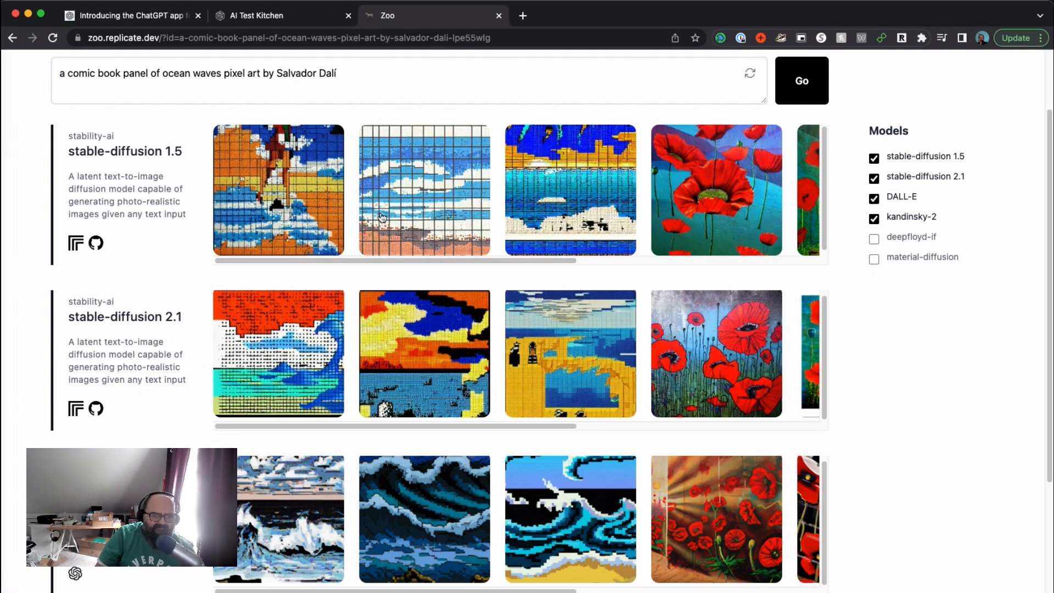
{"action": "mouse_move", "coordinate": [400, 245]}
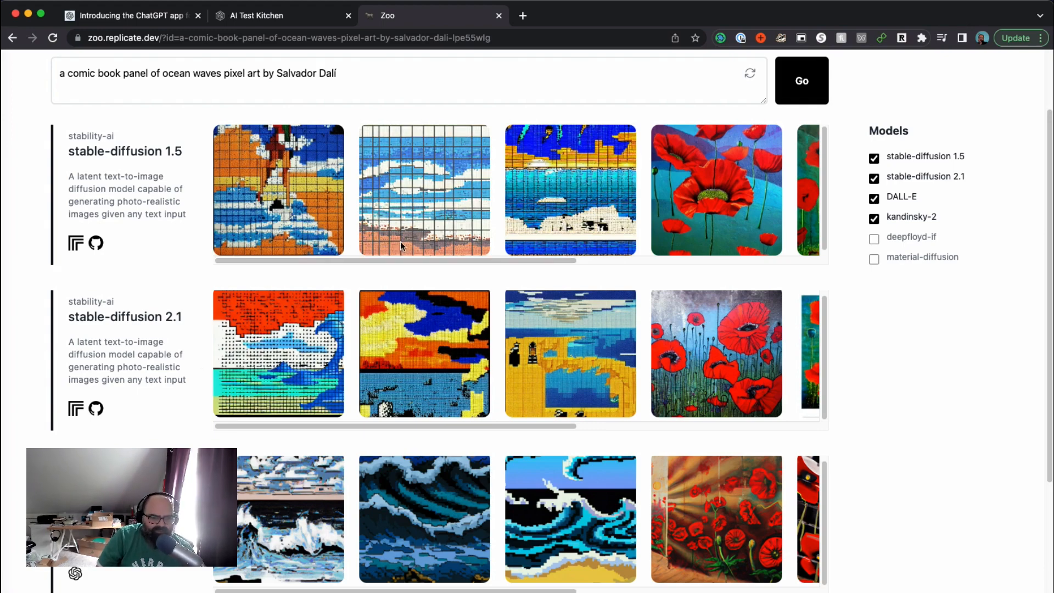
{"action": "left_click", "coordinate": [423, 191]}
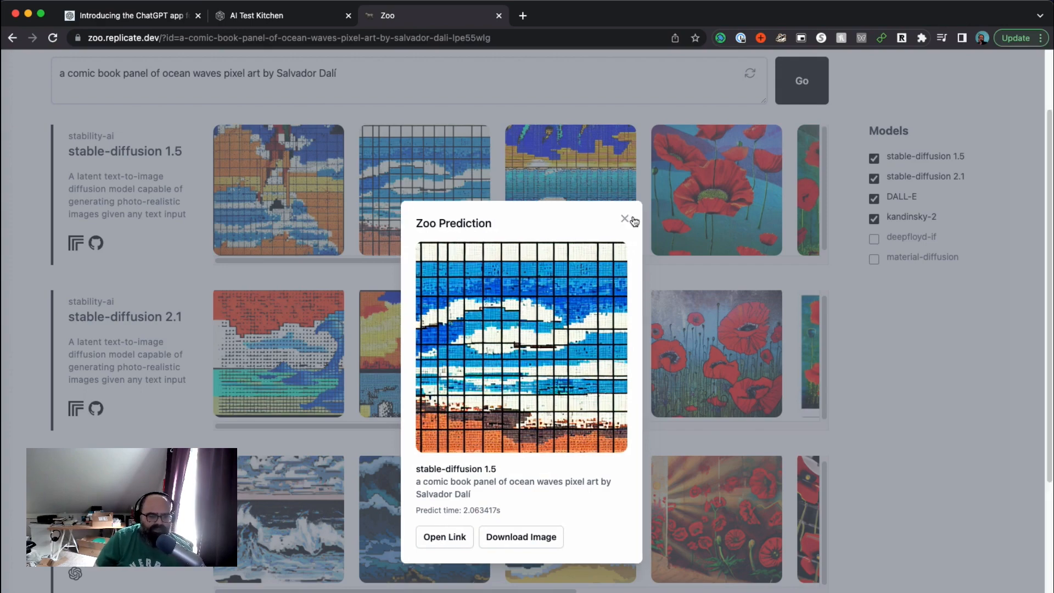
{"action": "left_click", "coordinate": [625, 219]}
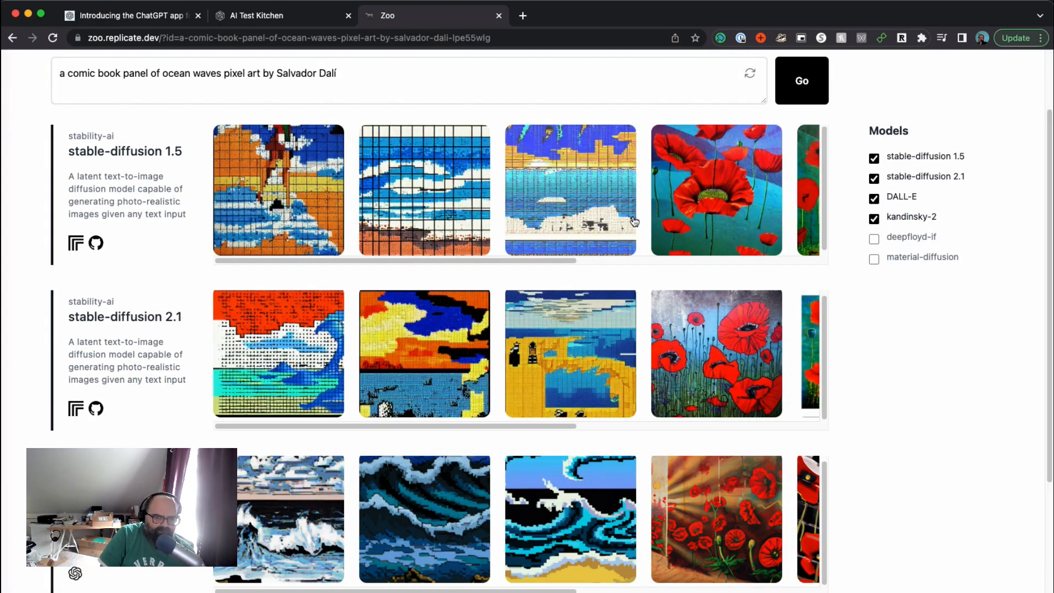